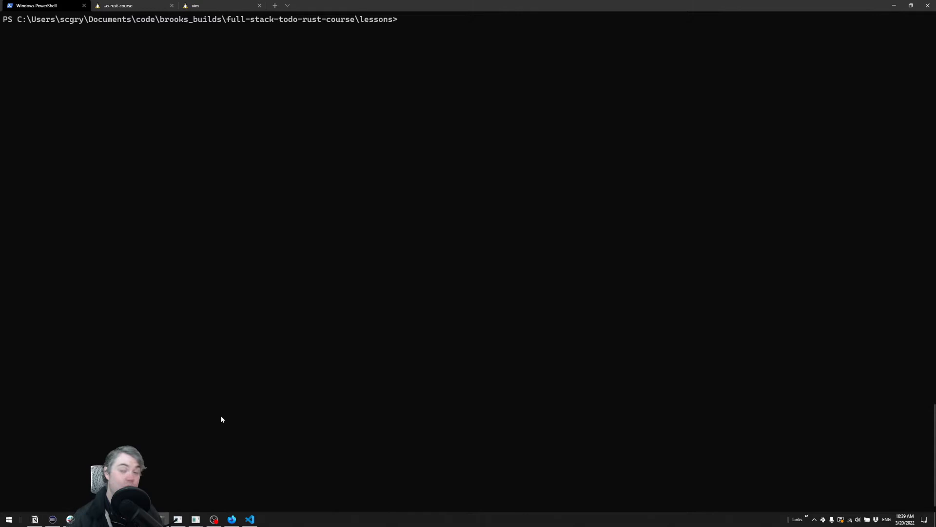
Run rustup show to confirm stable toolchain rustc 1.59.0 is the default.
{"action": "type", "text": "rustup show"}
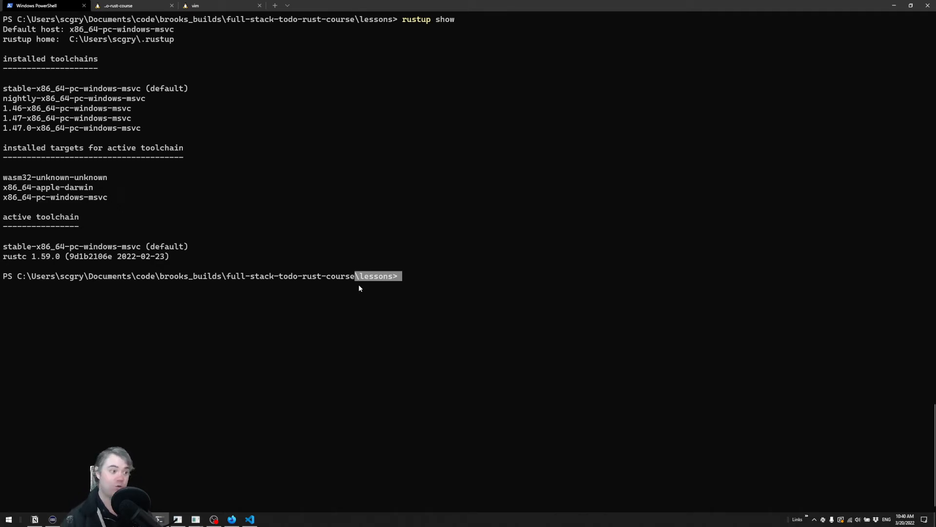
{"action": "type", "text": "cargo"}
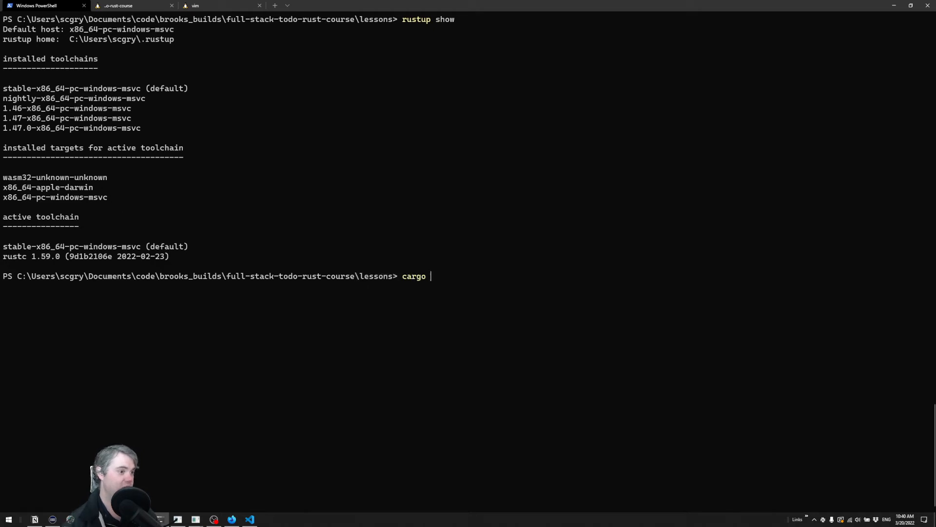
Create the hello_world_in_rust package with cargo new and cd into its folder.
{"action": "type", "text": "new"}
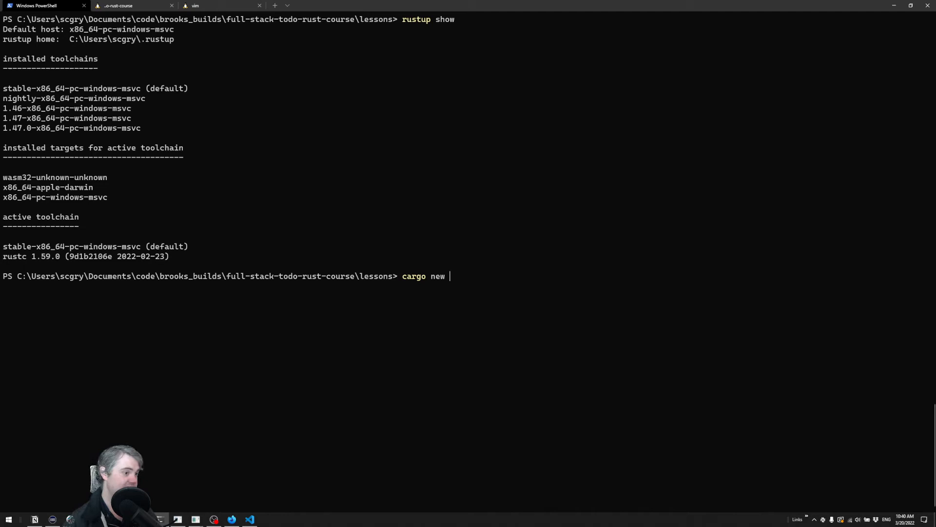
{"action": "type", "text": "hello_"}
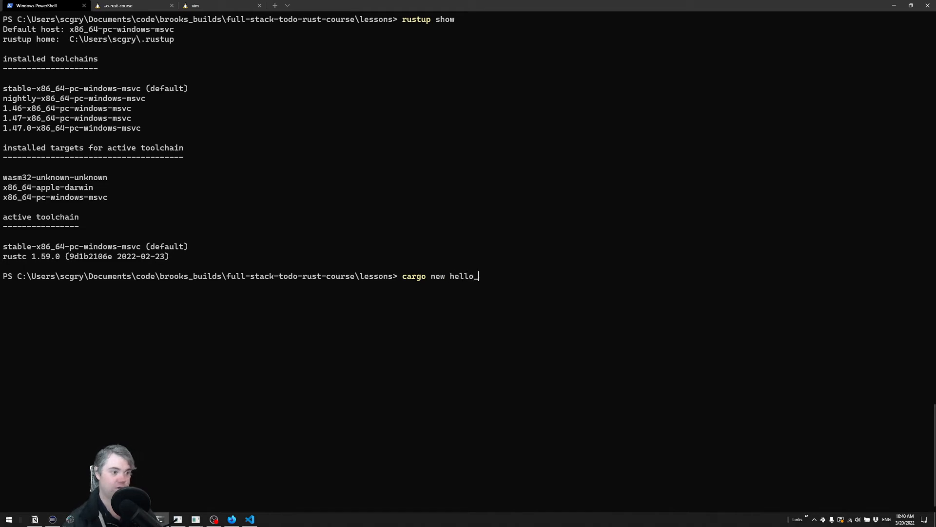
{"action": "type", "text": "world_in_rust"}
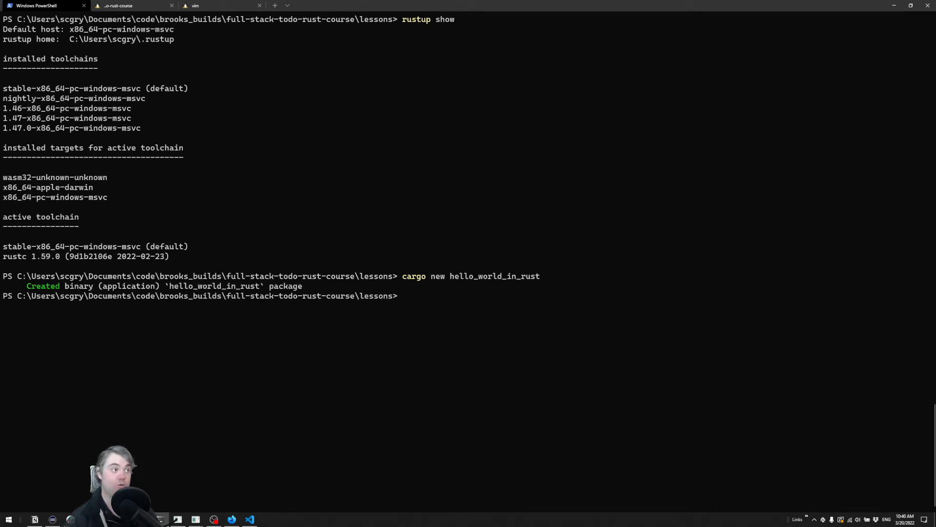
{"action": "type", "text": "cd .\\hello_world_in_rust\\"}
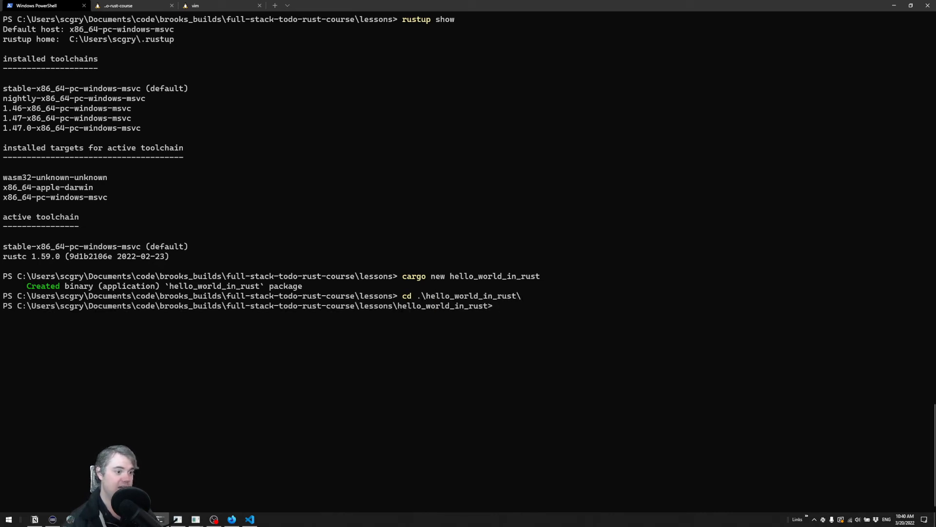
{"action": "type", "text": "code ."}
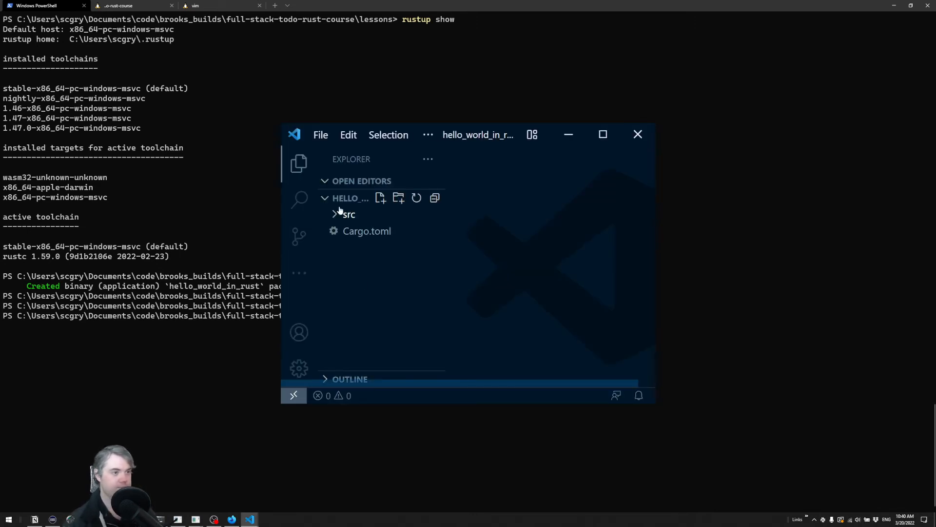
Expand src in the VS Code Explorer and view main.rs with its Hello, world! println.
{"action": "left_click", "coordinate": [602, 134]}
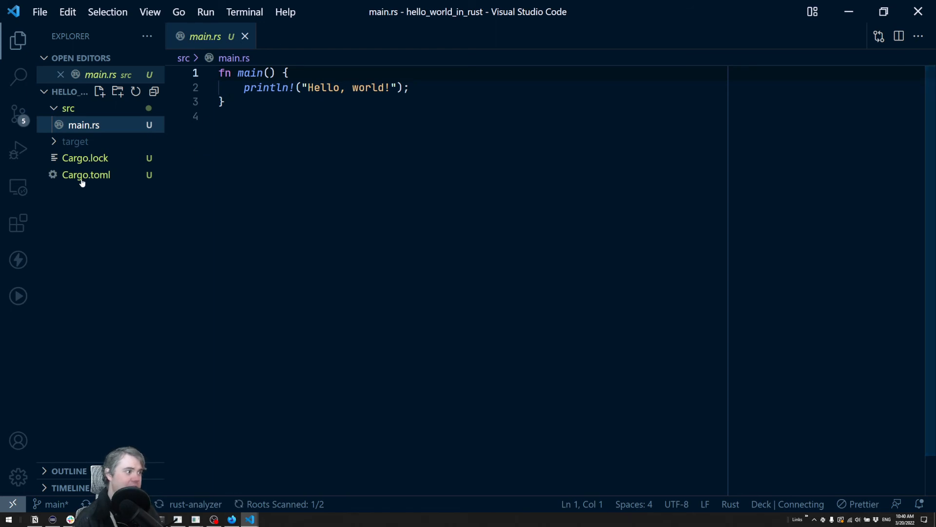
{"action": "left_click", "coordinate": [86, 174]}
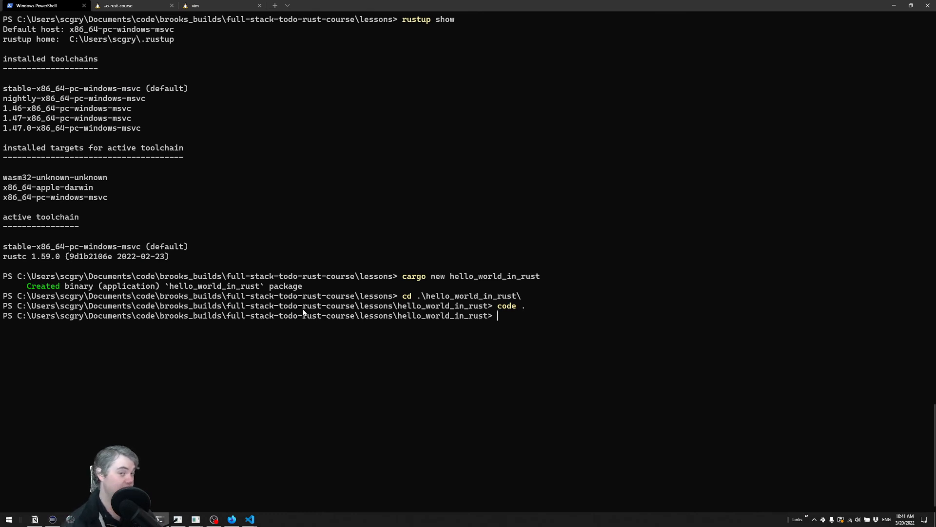
{"action": "type", "text": "car"}
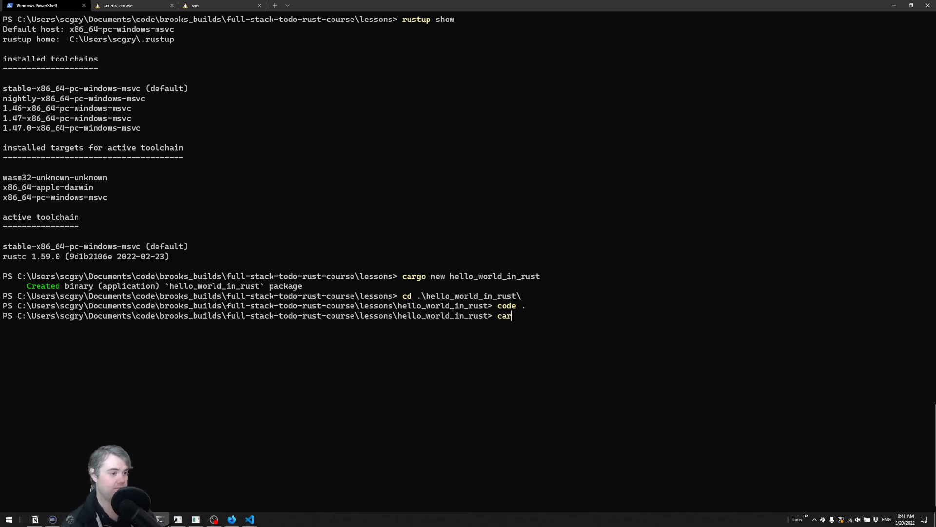